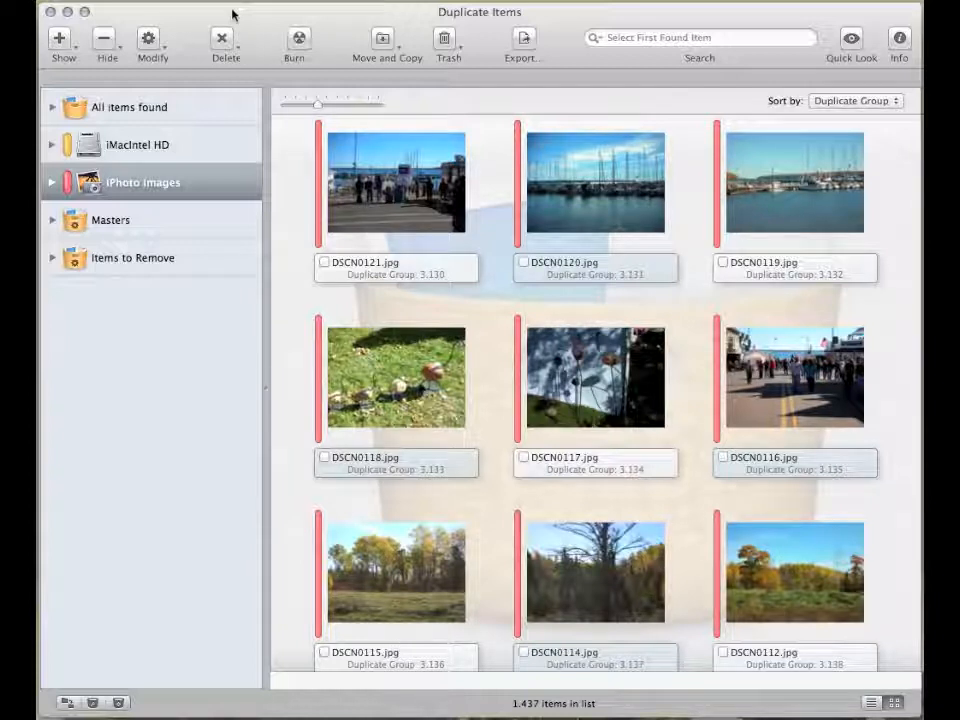
- Open the Show (+) menu listing the baskets that can be added
{"action": "left_click", "coordinate": [63, 40]}
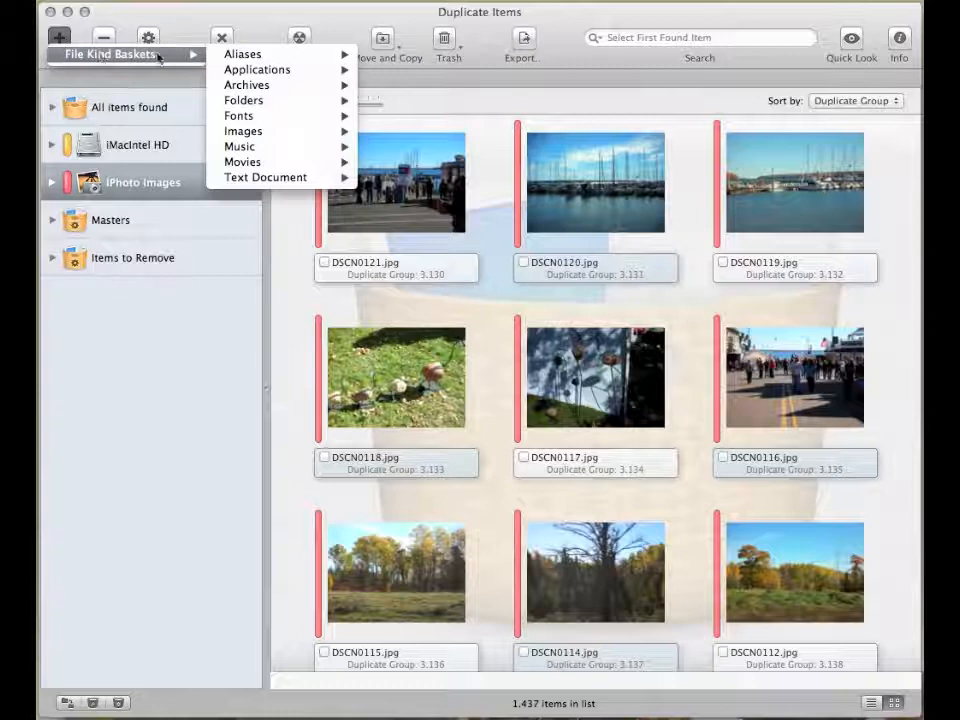
{"action": "mouse_move", "coordinate": [256, 70]}
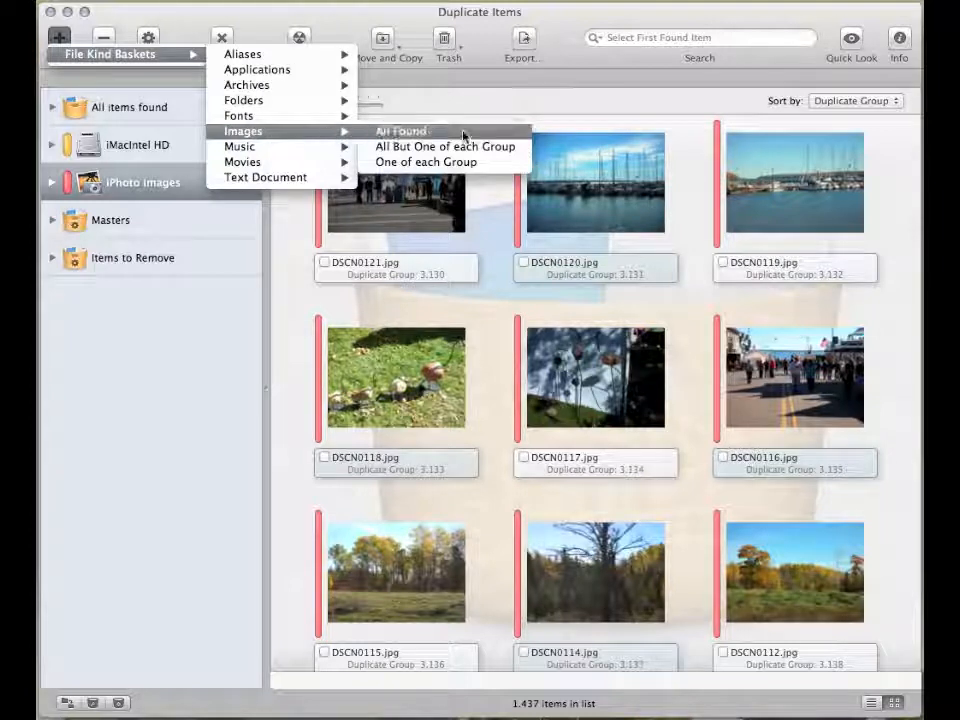
{"action": "mouse_move", "coordinate": [400, 131]}
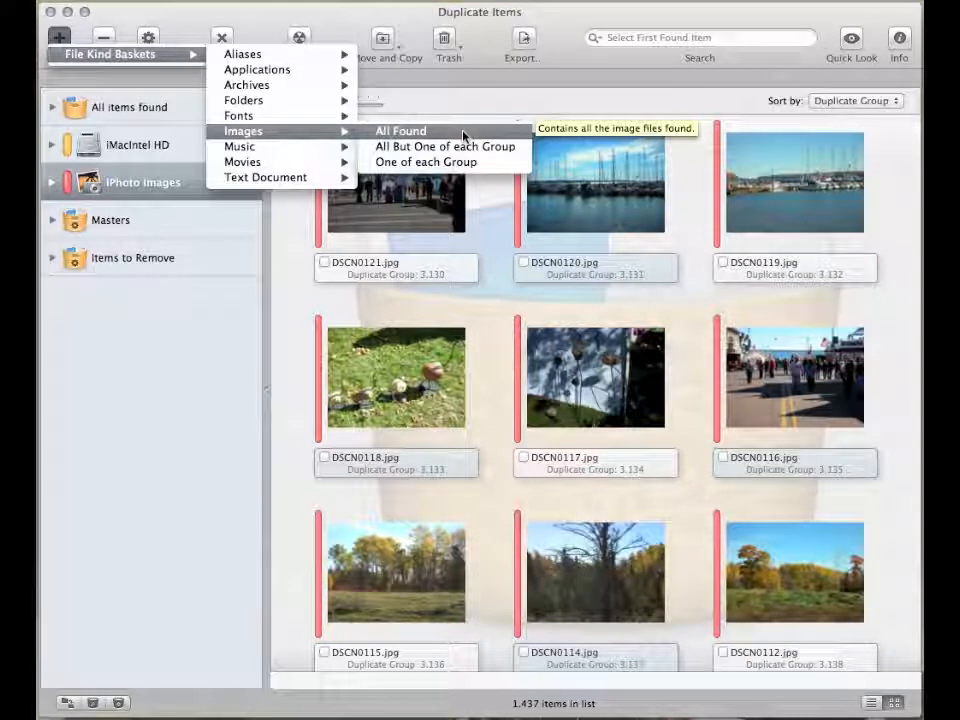
{"action": "mouse_move", "coordinate": [445, 146]}
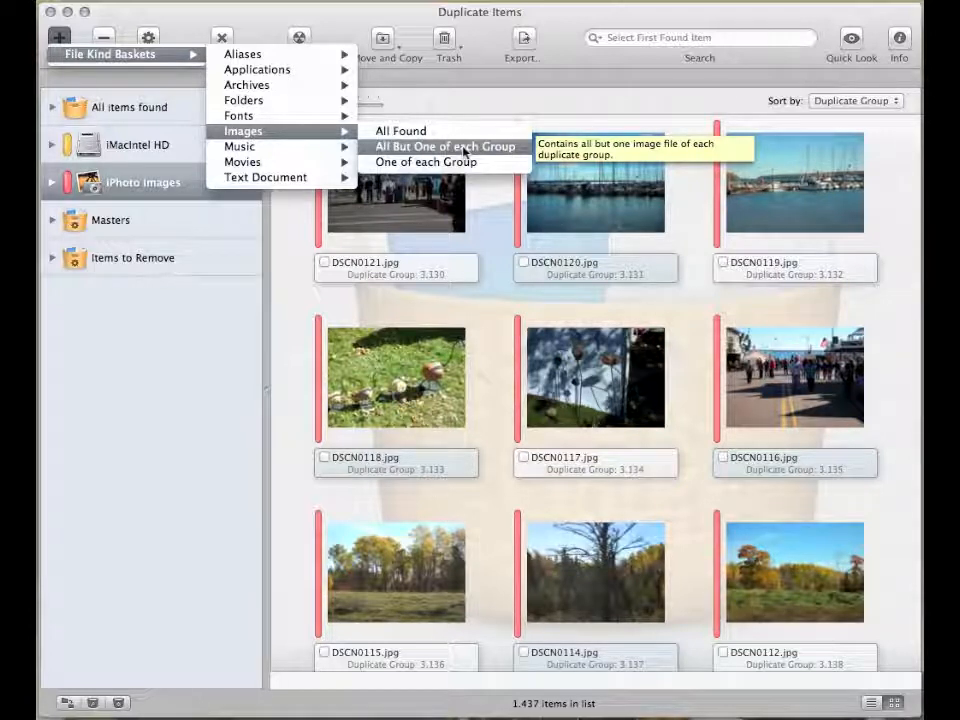
{"action": "mouse_move", "coordinate": [425, 162]}
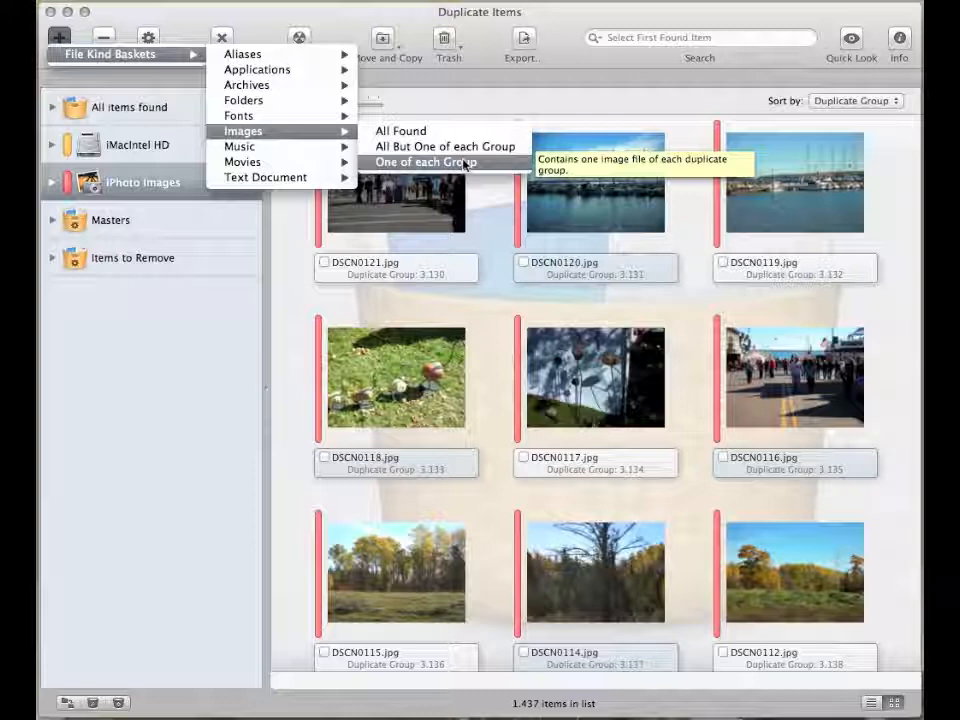
- Add an 'All But One of each Group' image basket, browse its duplicates, and open its context menu
{"action": "left_click", "coordinate": [446, 146]}
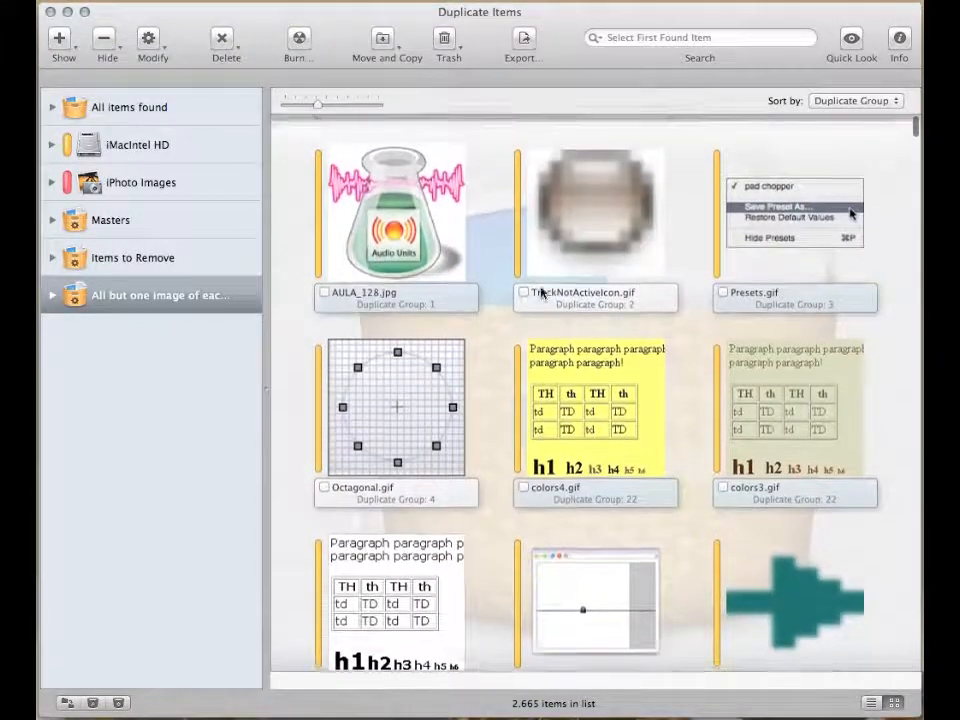
{"action": "scroll", "scroll_direction": "down", "scroll_amount": 3}
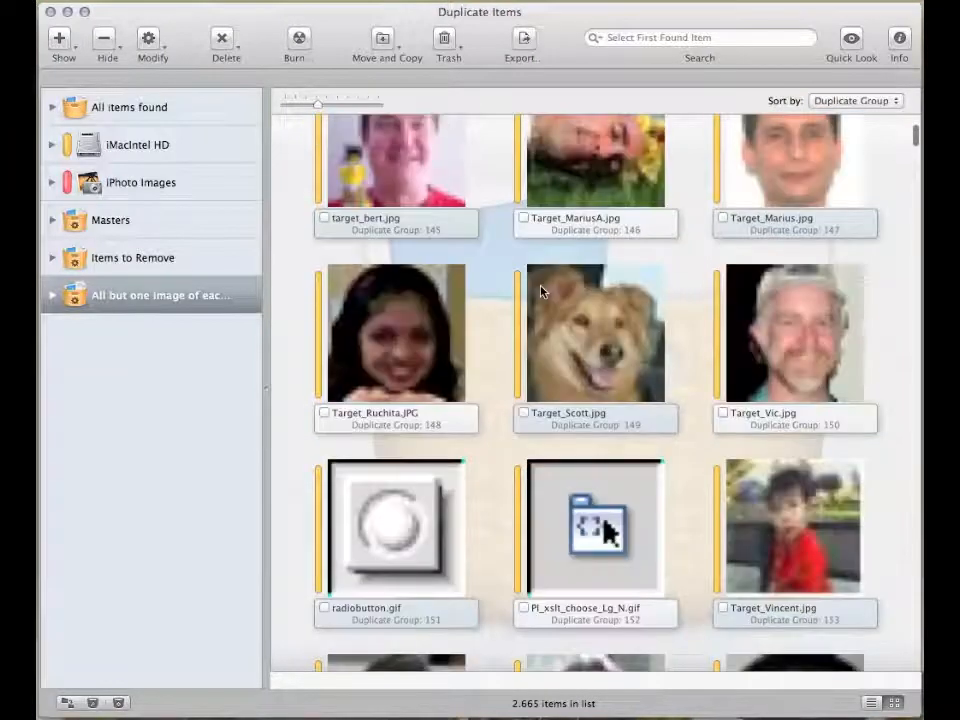
{"action": "scroll", "scroll_direction": "down", "scroll_amount": 3}
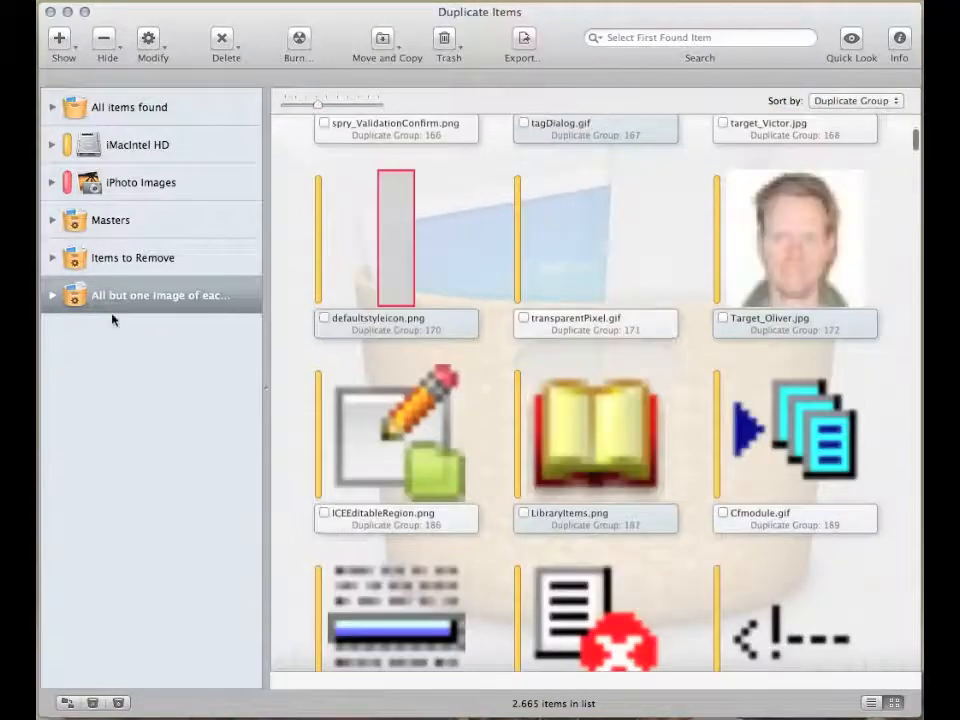
{"action": "right_click", "coordinate": [150, 295]}
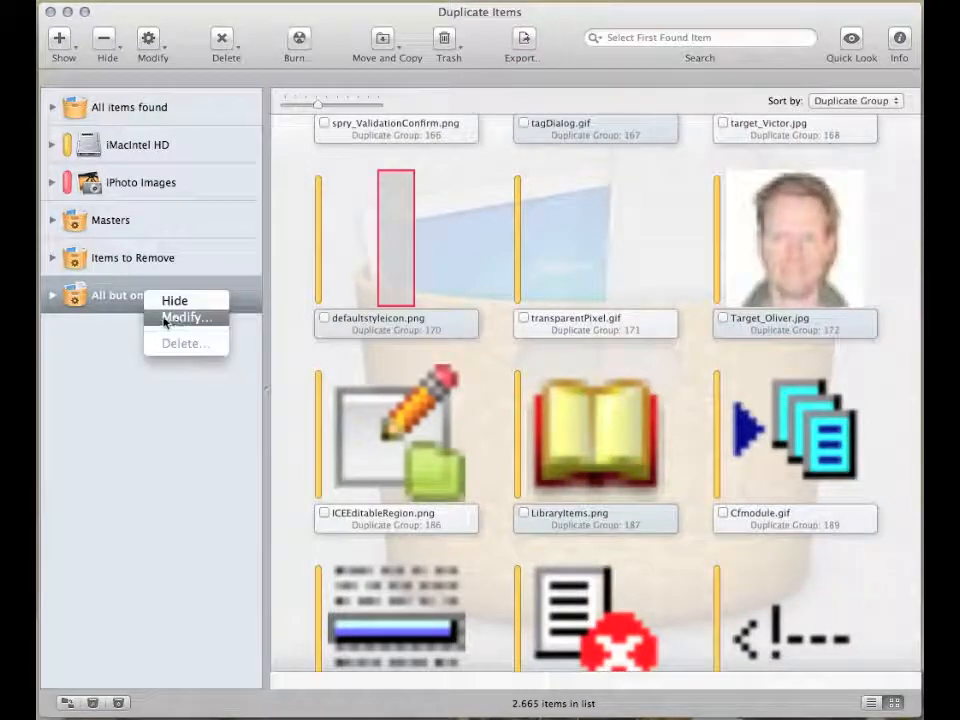